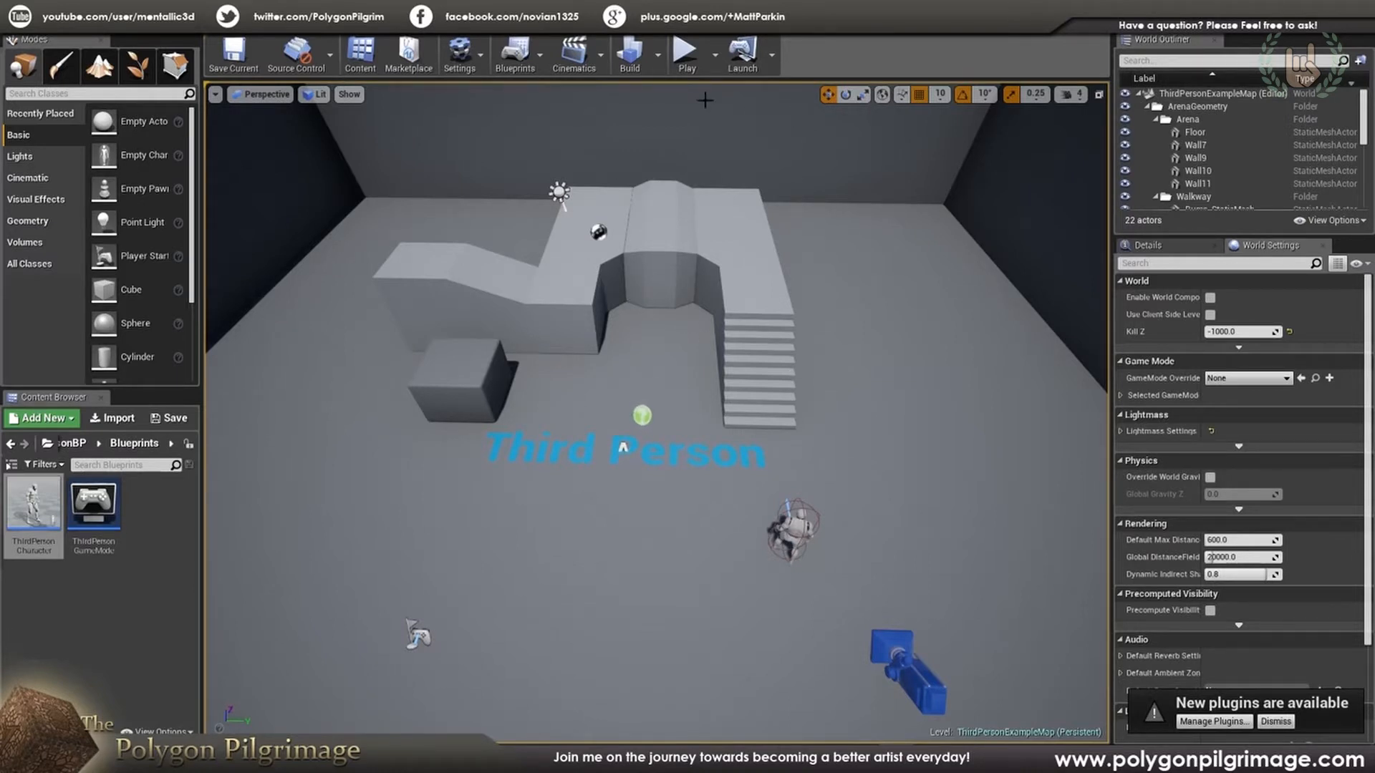
Open ThirdPersonCharacter, show its Viewport preview and select the FollowCamera component.
click(685, 49)
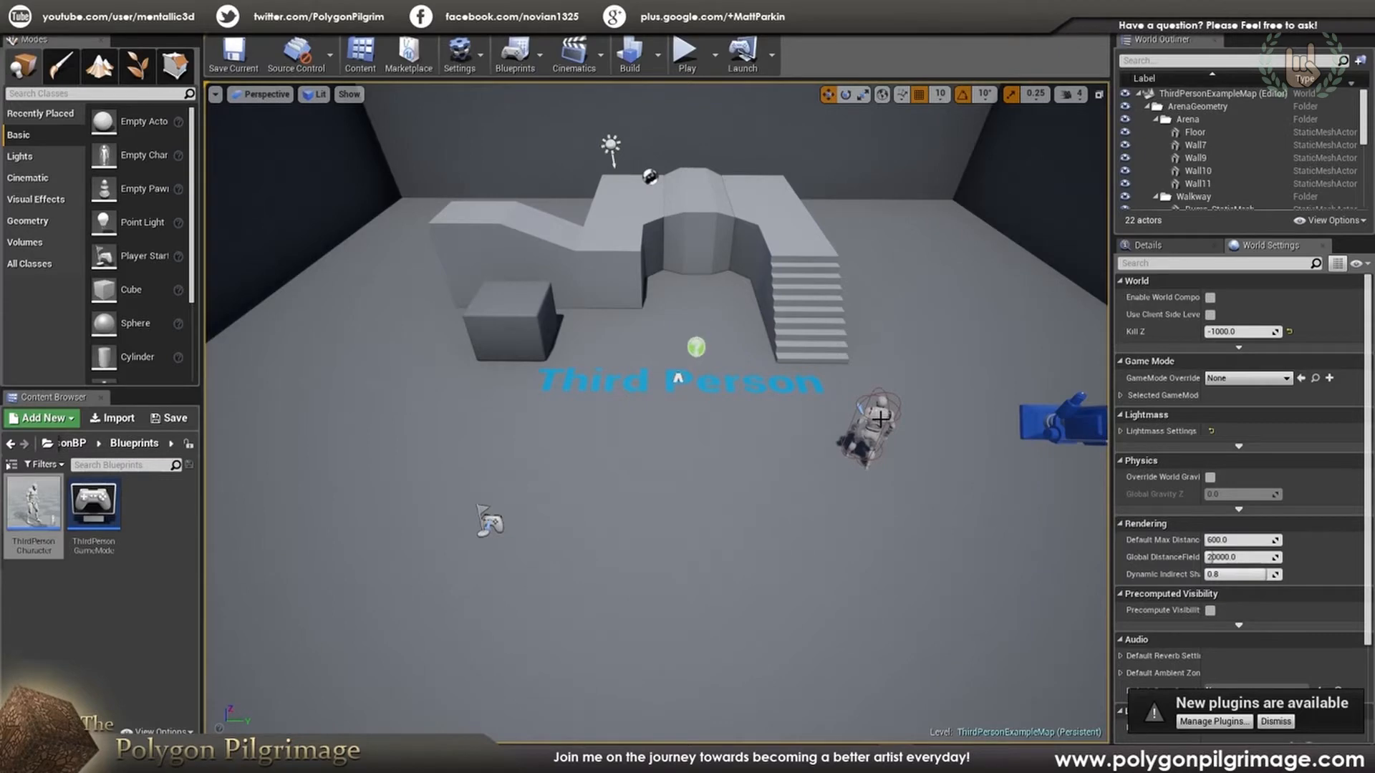
double_click(33, 503)
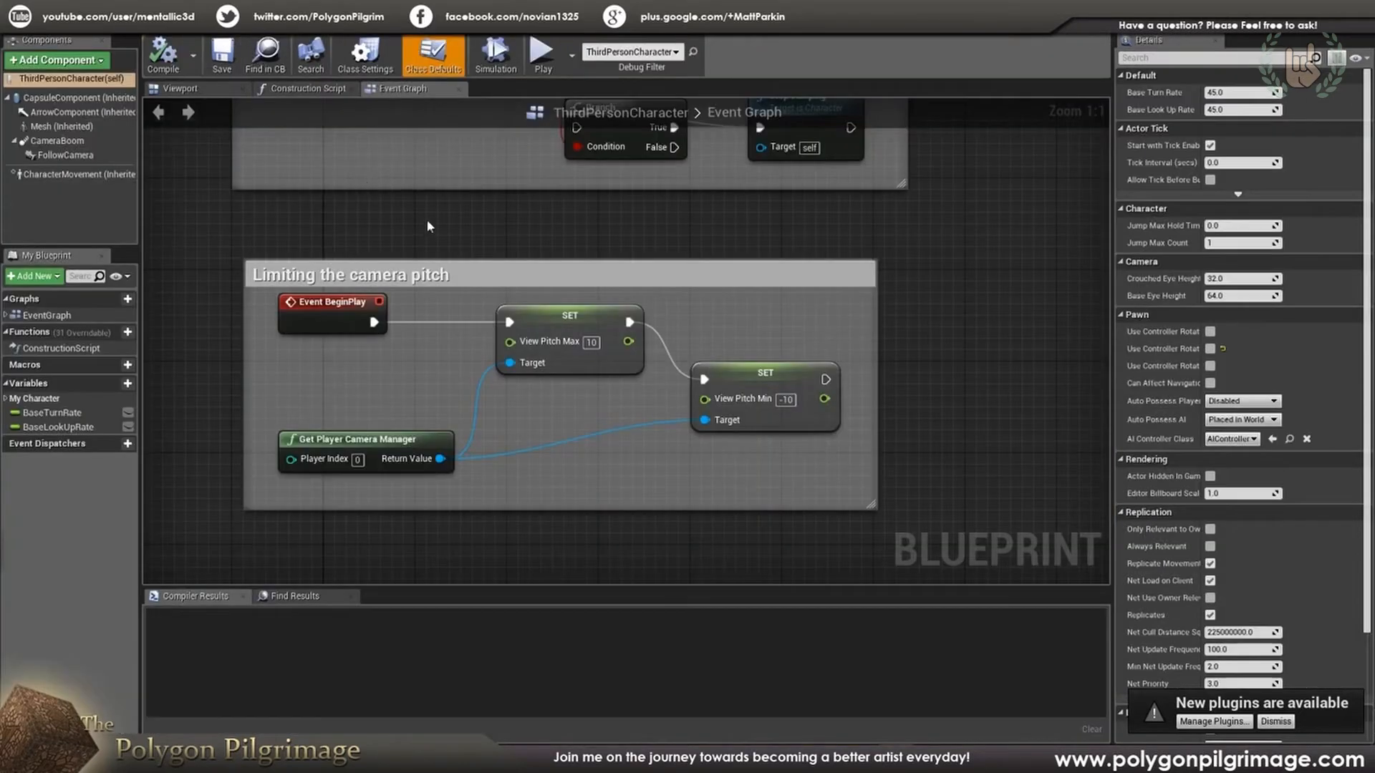
click(179, 89)
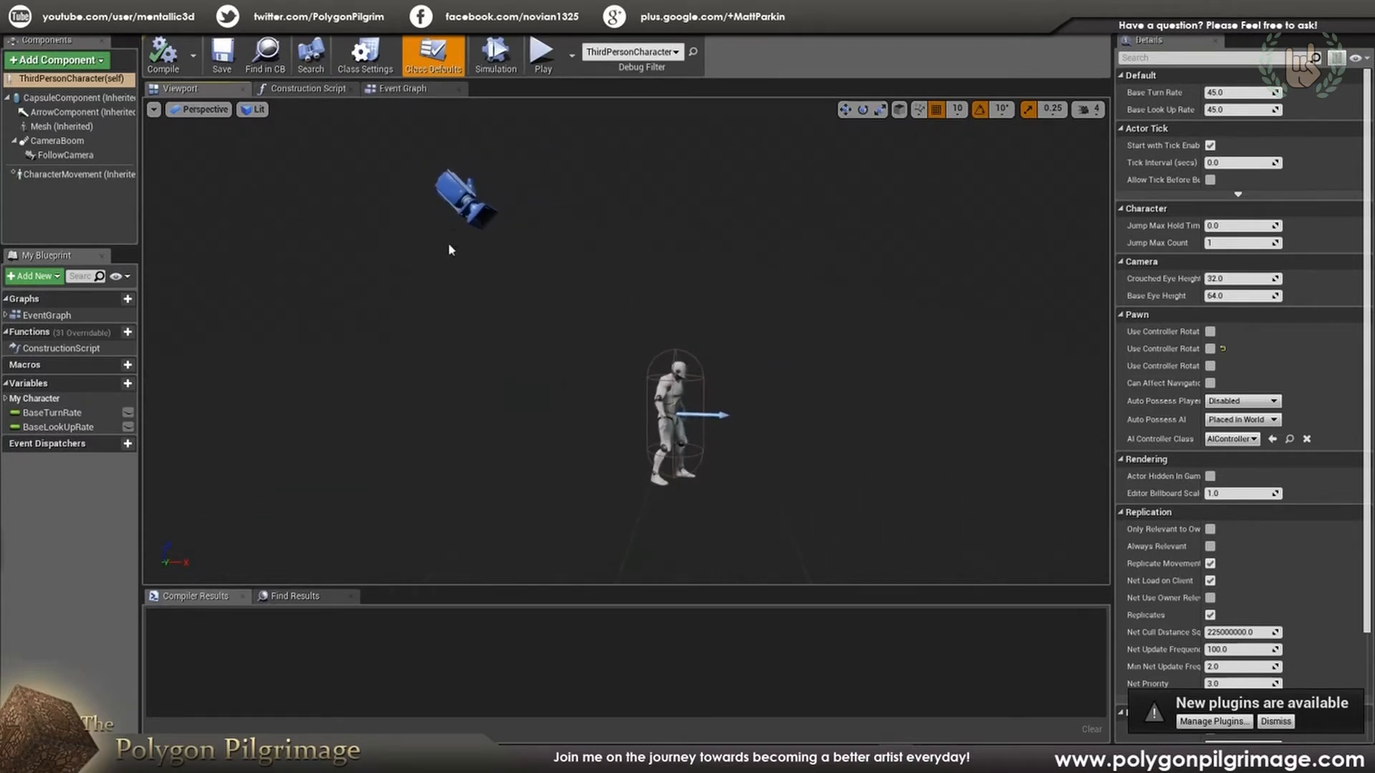
click(65, 155)
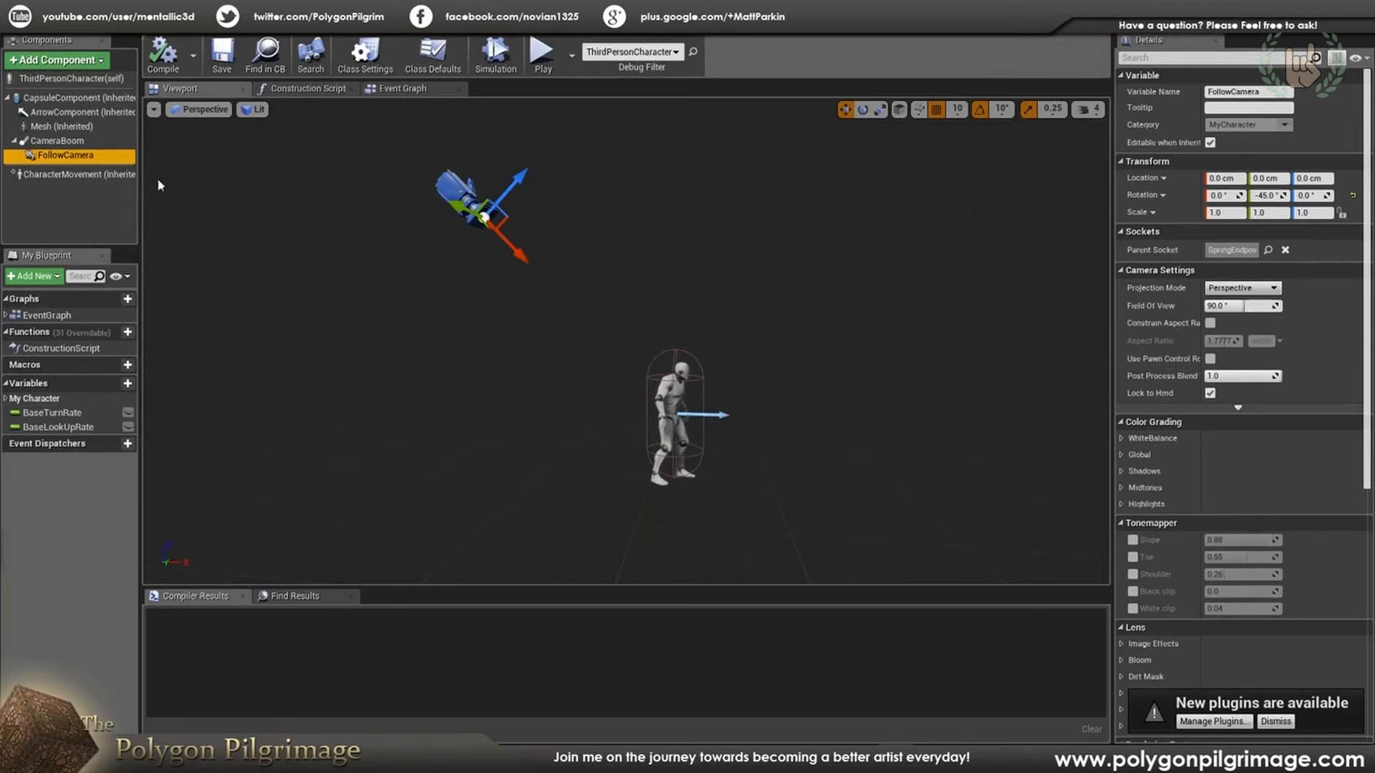
click(58, 142)
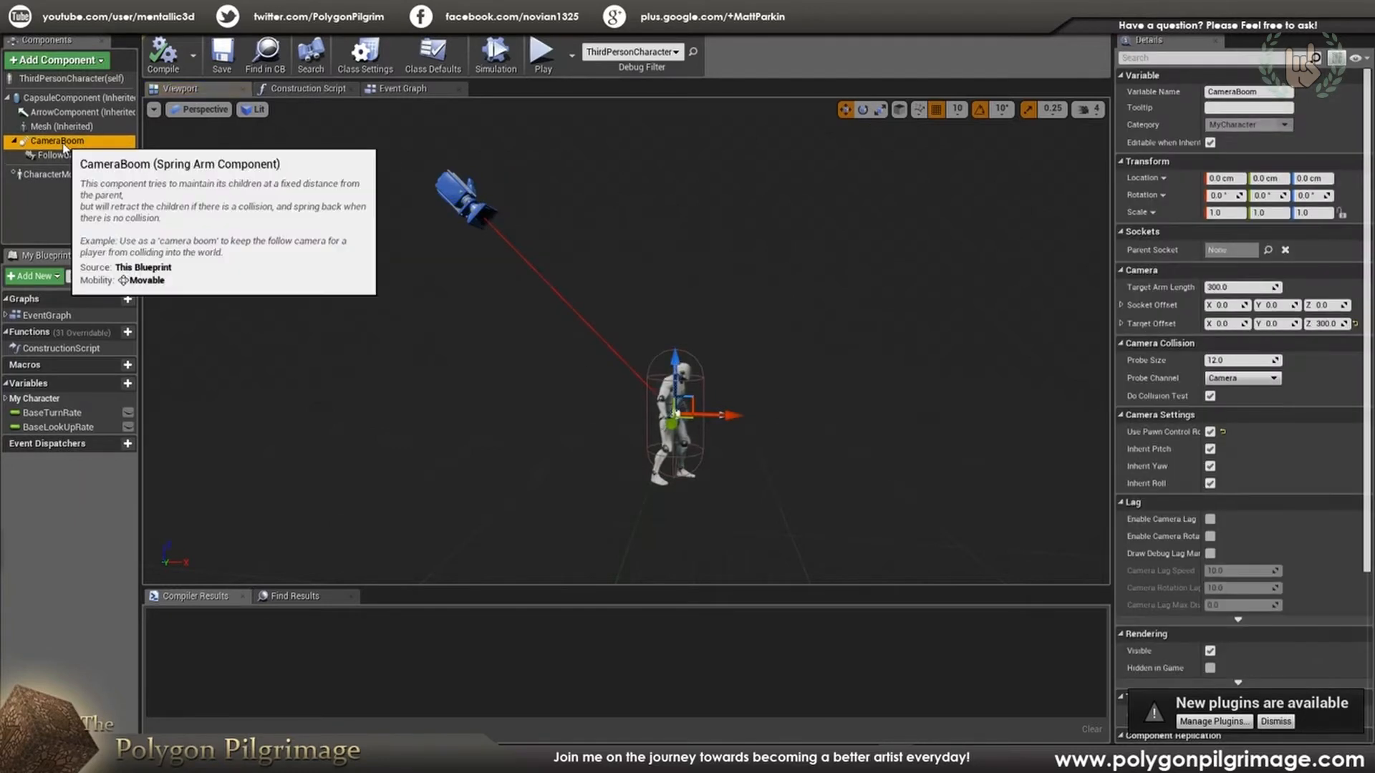
mouse_move(643, 385)
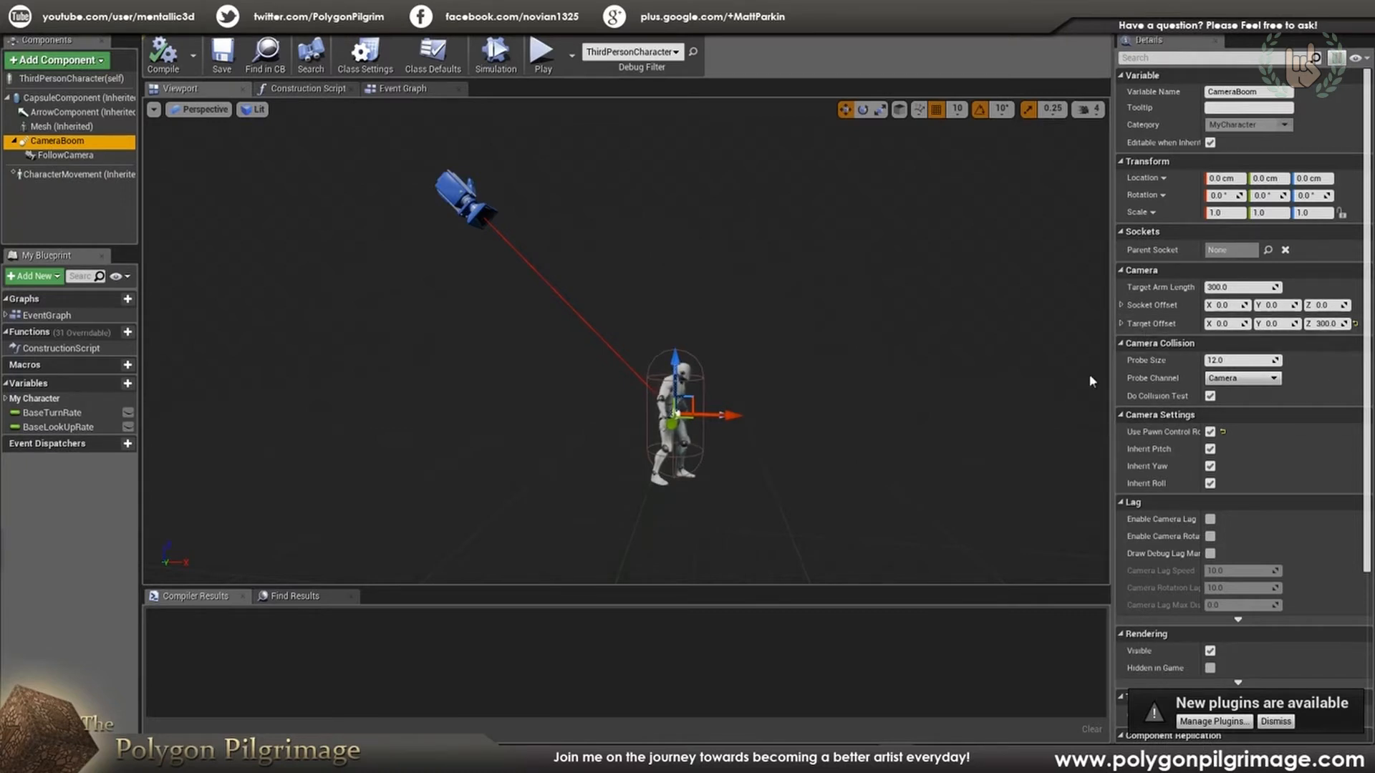
click(1243, 287)
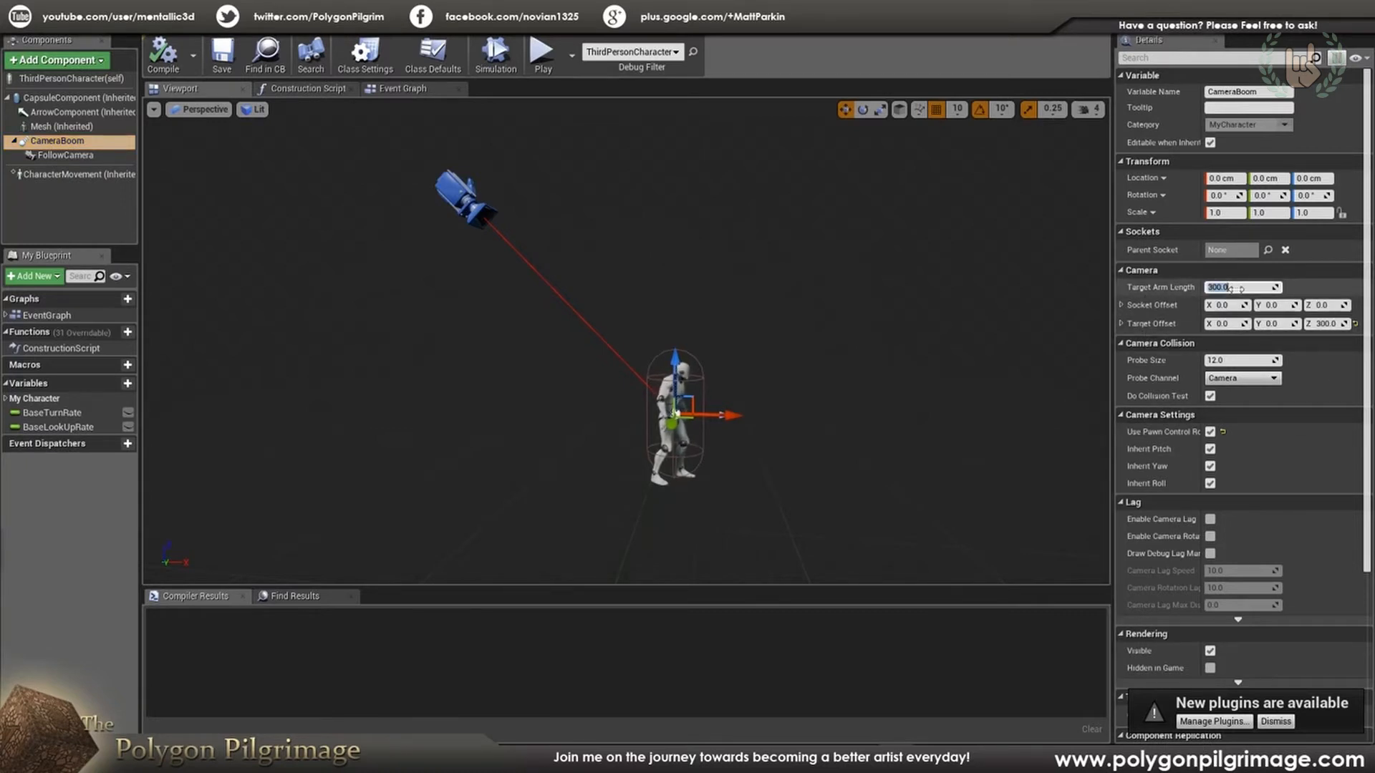
text(100.0)
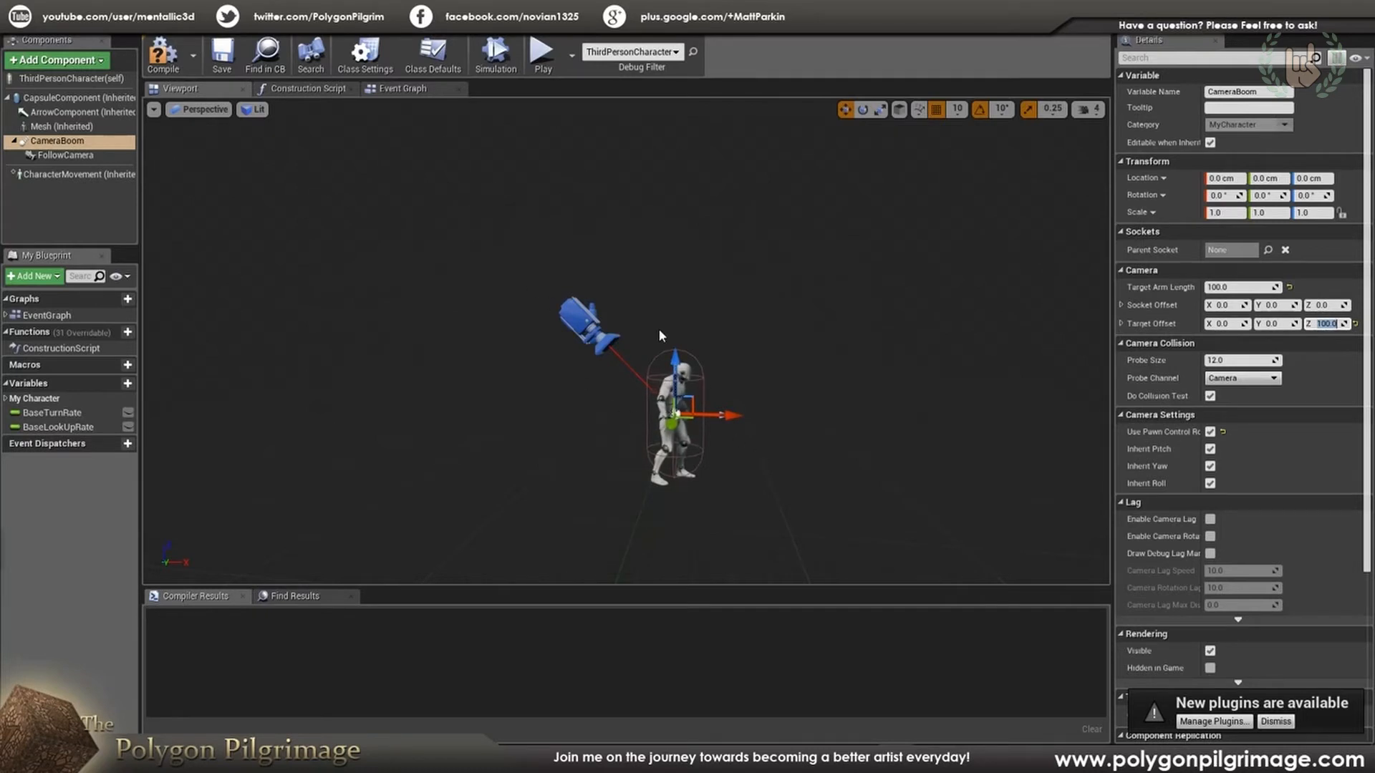
click(1241, 287)
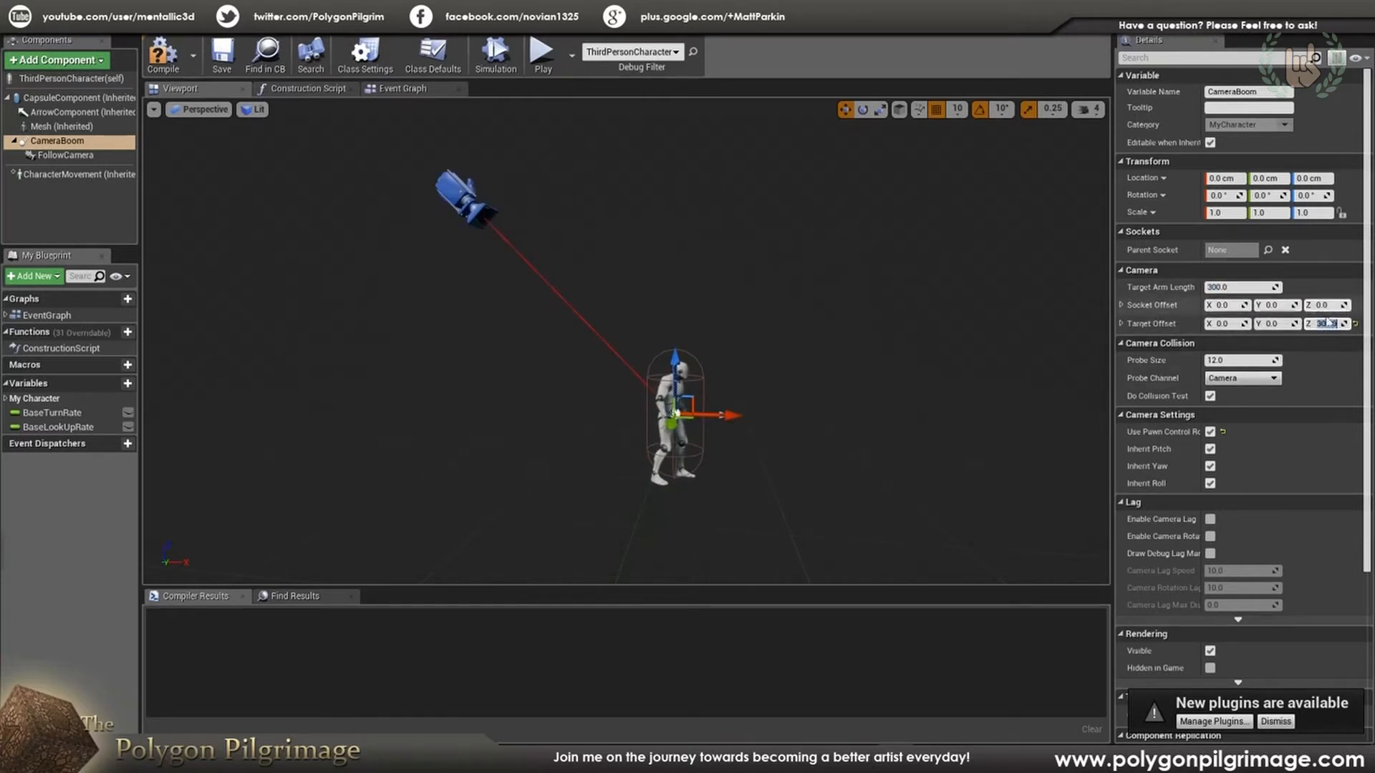
text(300.0)
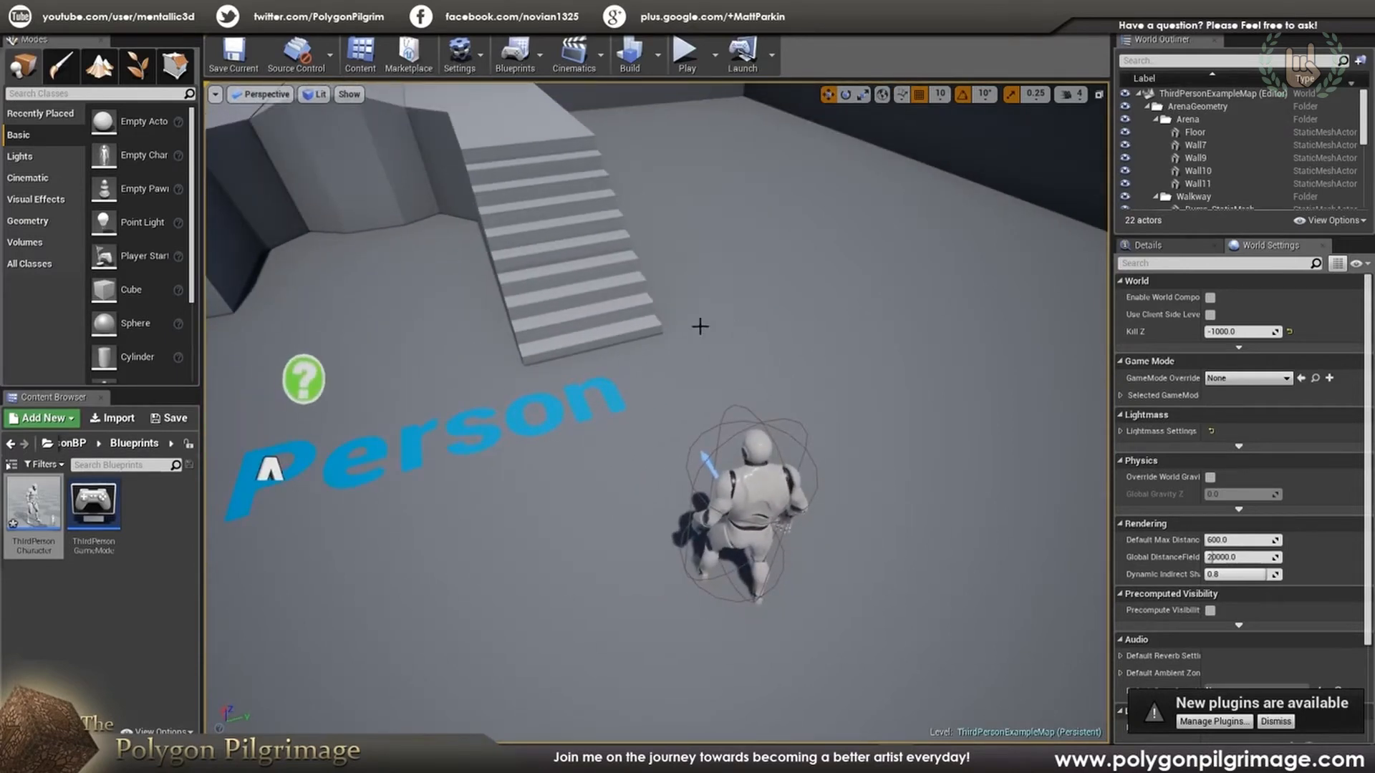
double_click(33, 503)
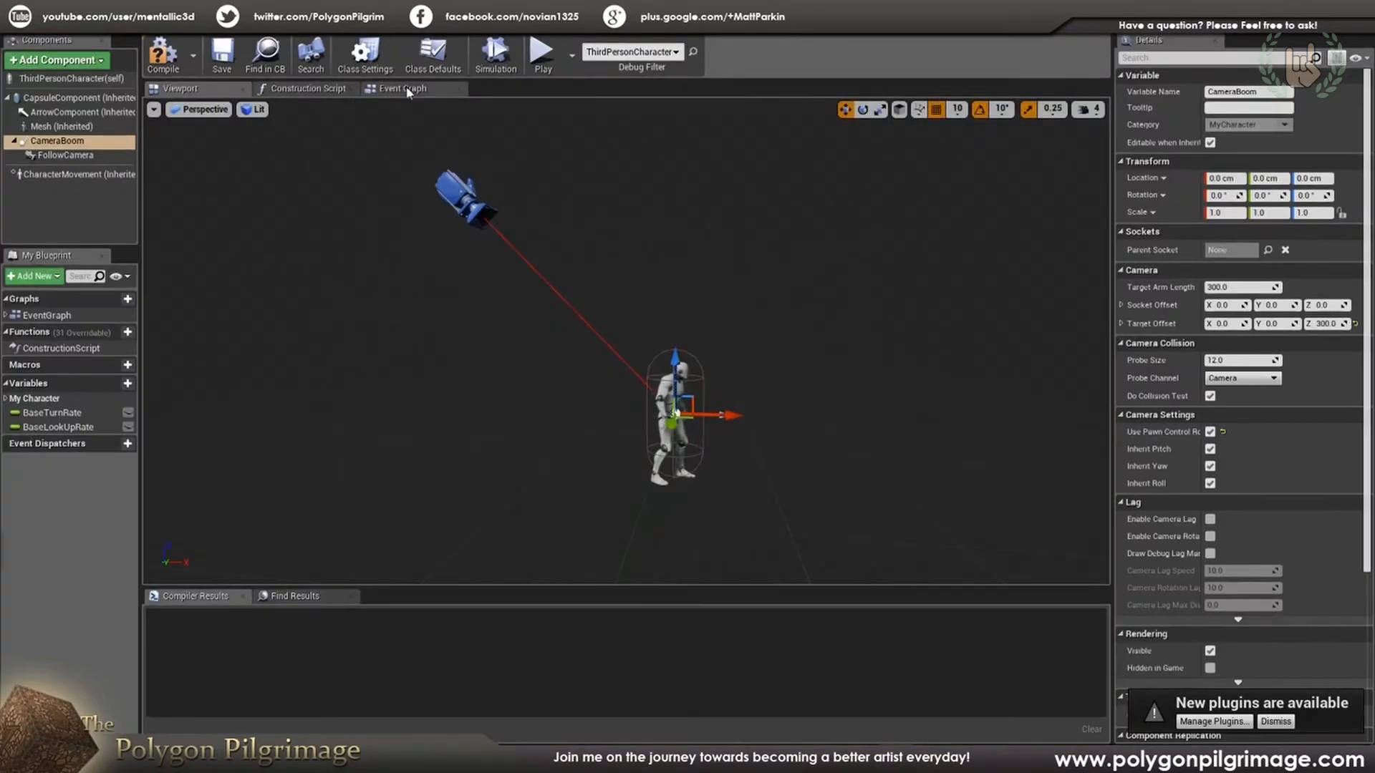
Review the Event Graph's pitch limits of 10 and -10, then return to the level editor.
click(401, 87)
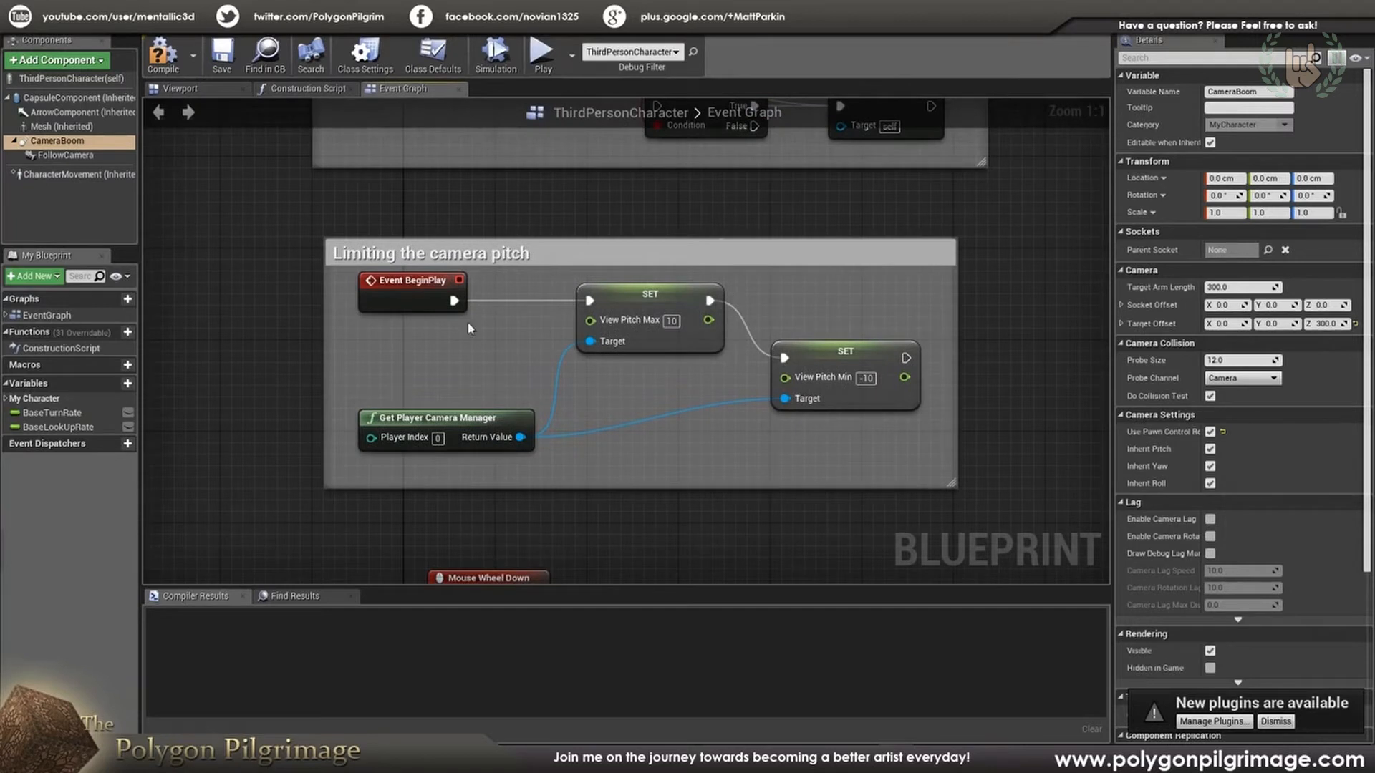
mouse_move(597, 419)
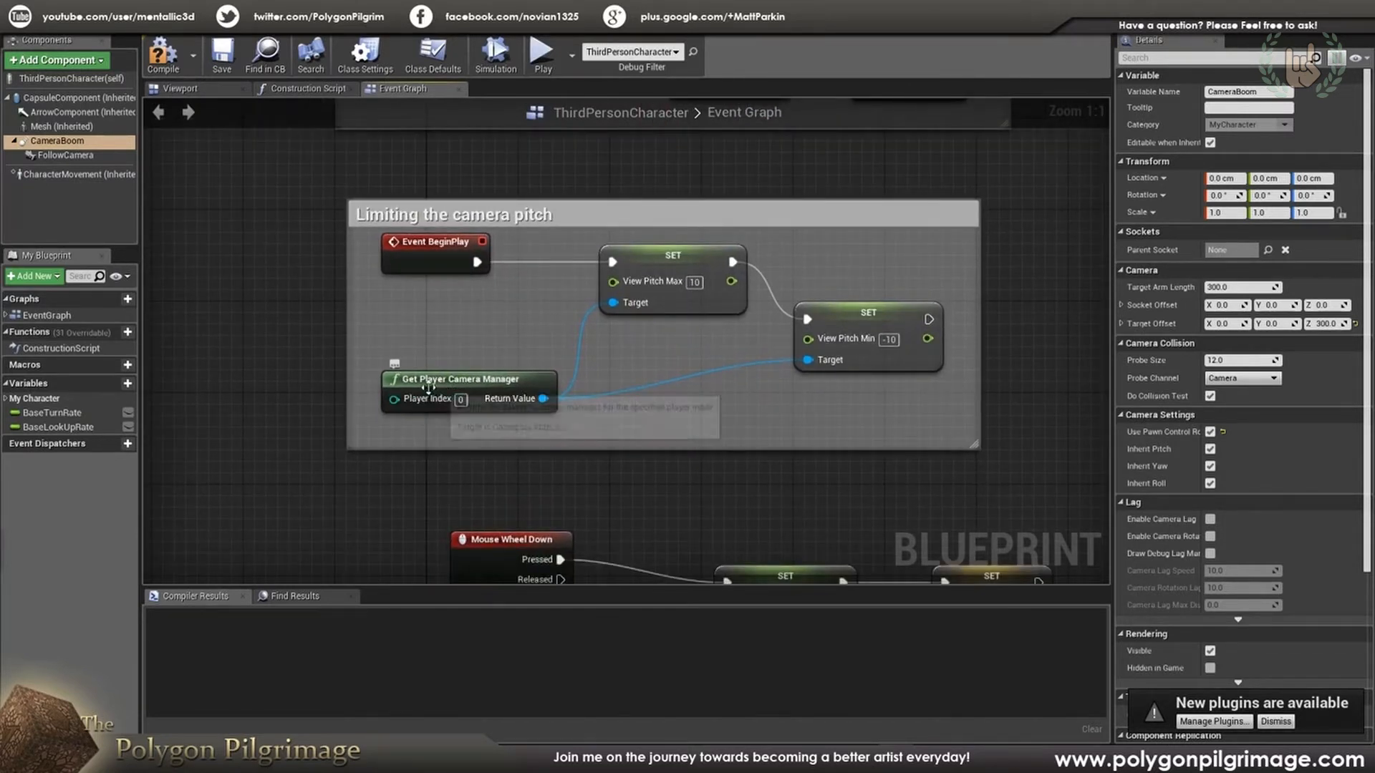
mouse_move(723, 385)
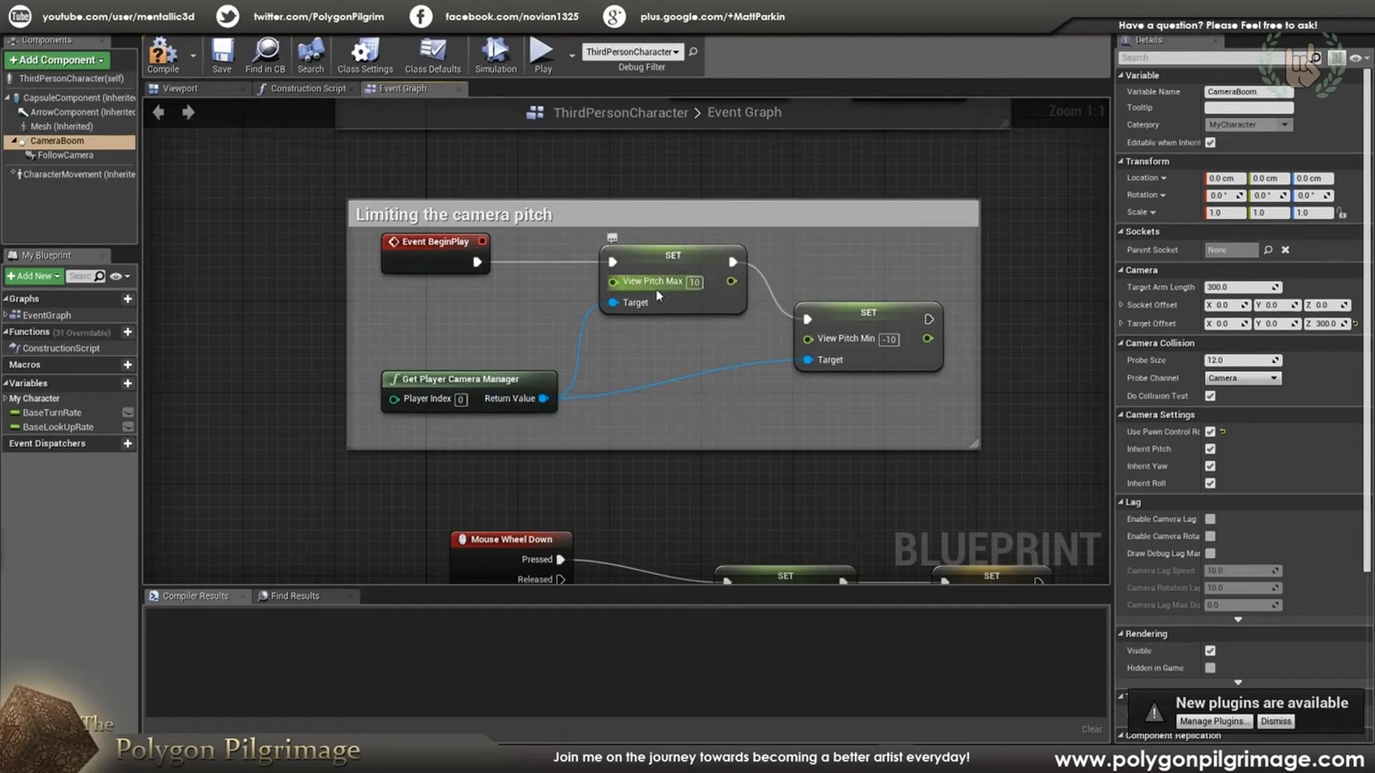
mouse_move(641, 290)
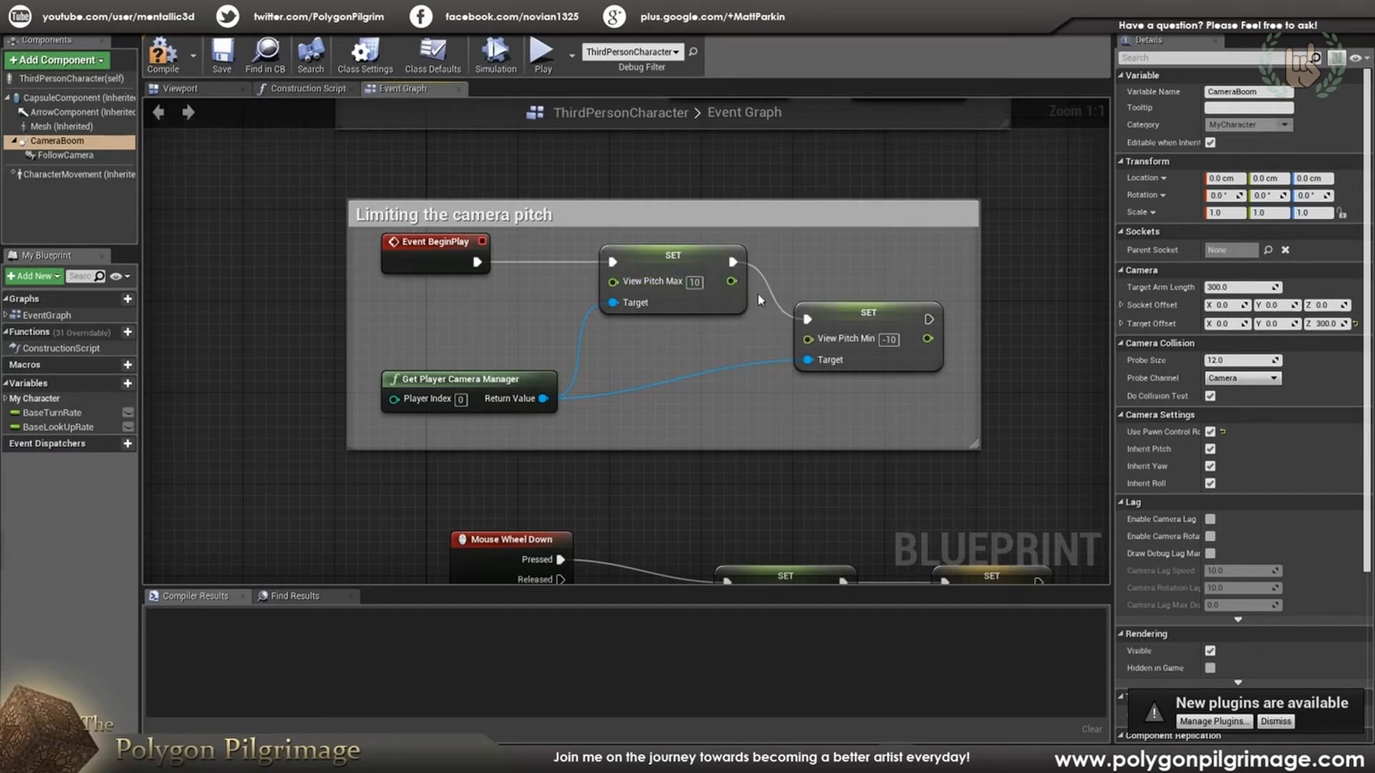
mouse_move(650, 291)
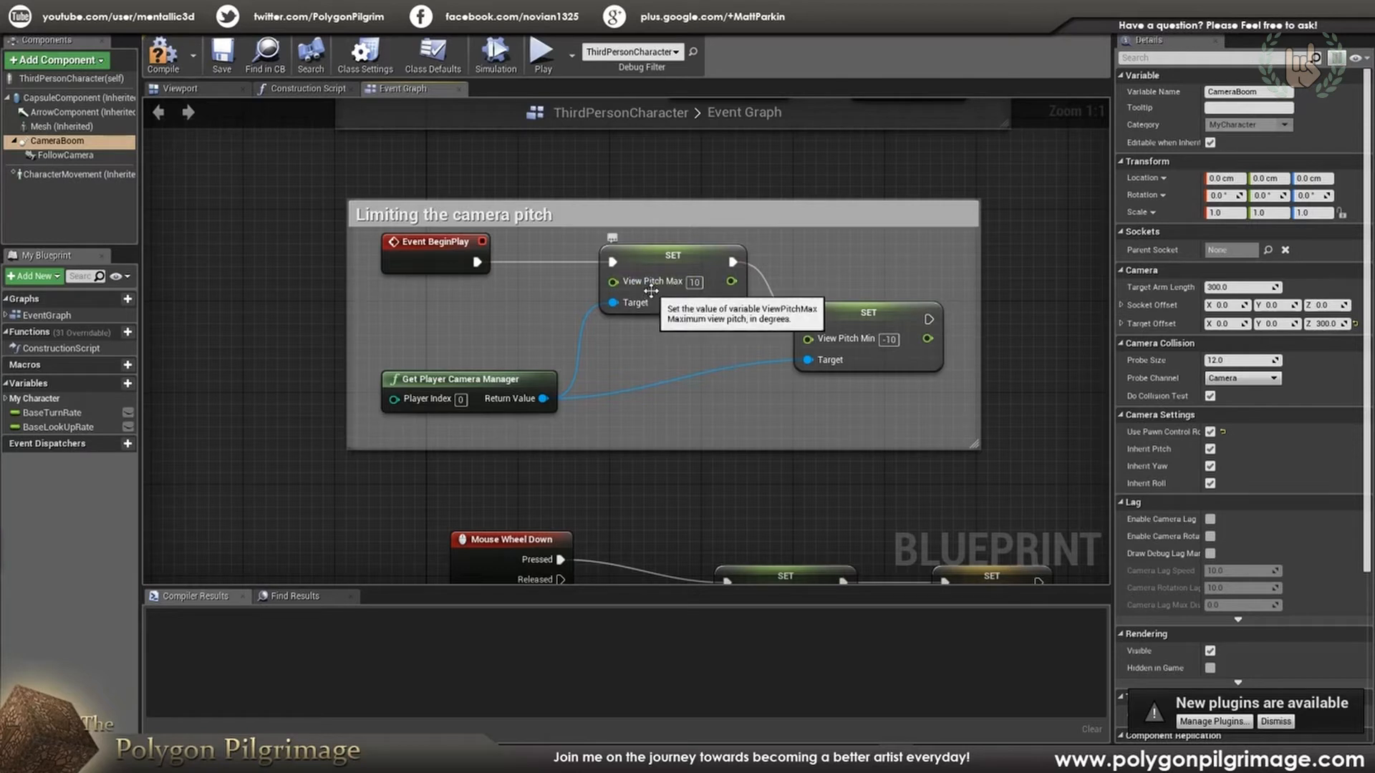
click(866, 339)
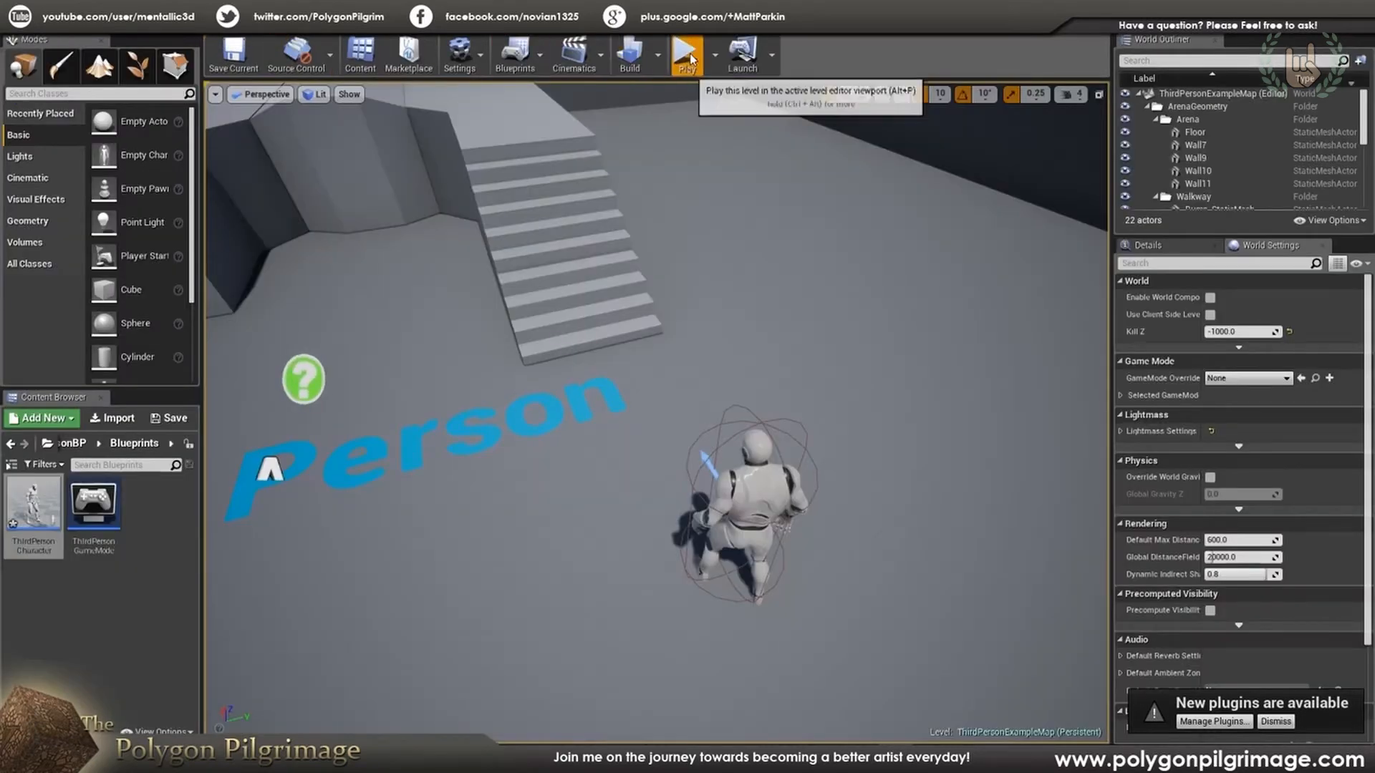
Play the level and take control of the character to verify the camera pitch limits.
click(686, 55)
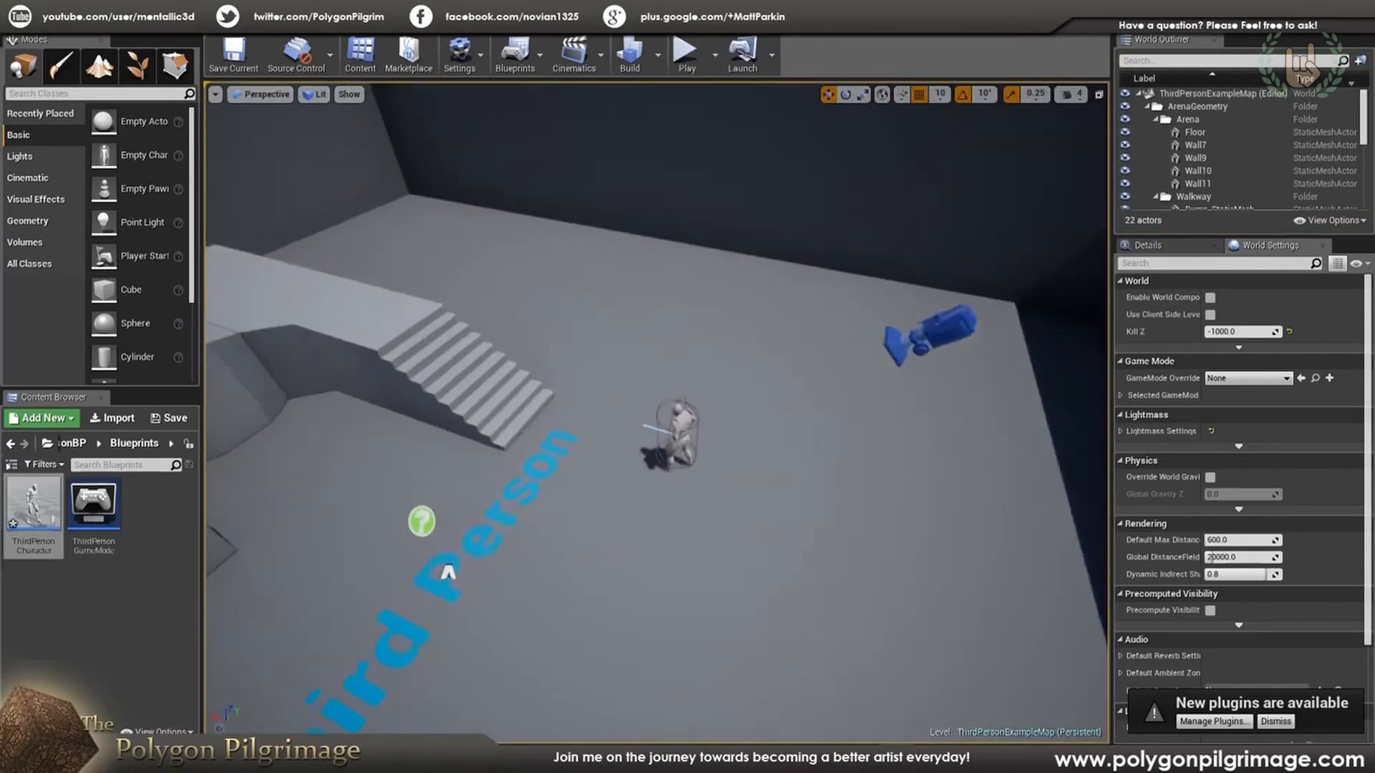
double_click(33, 502)
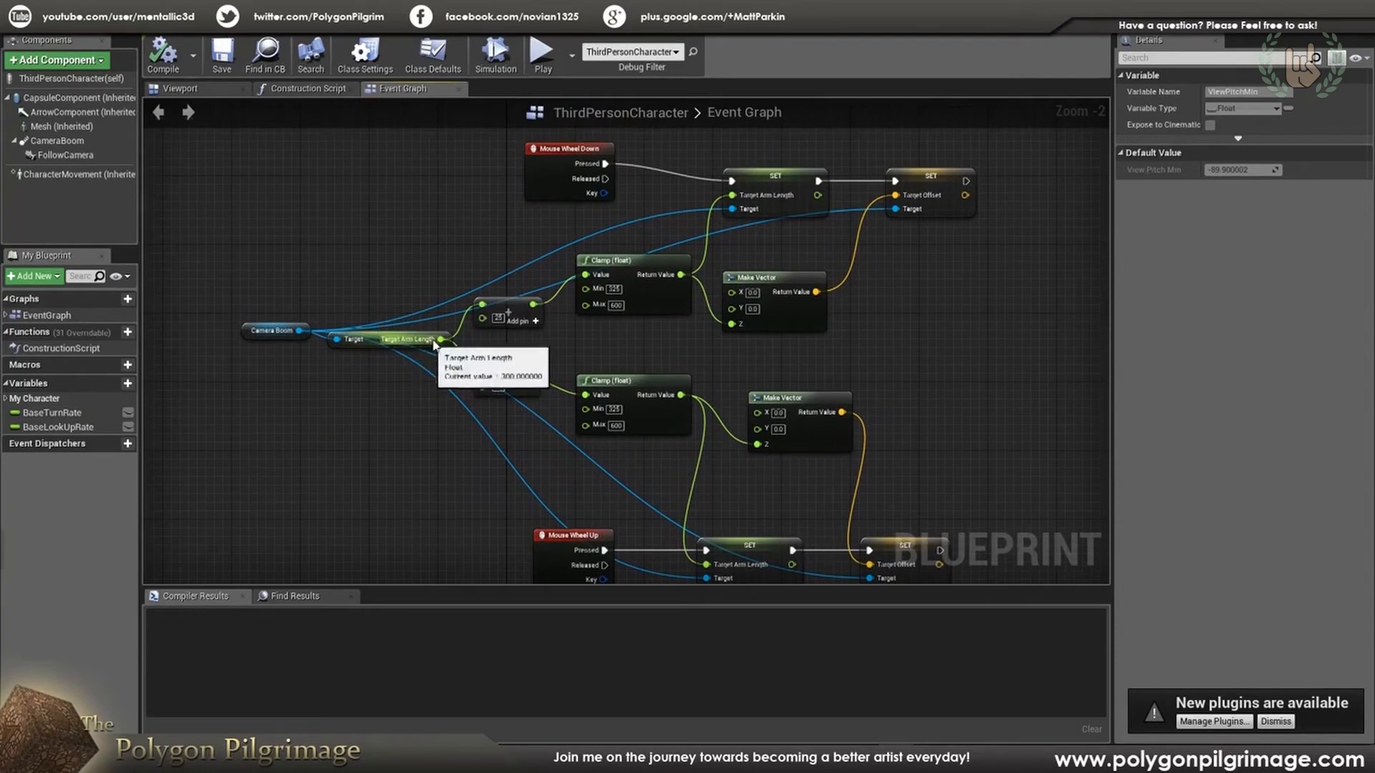
mouse_move(919, 195)
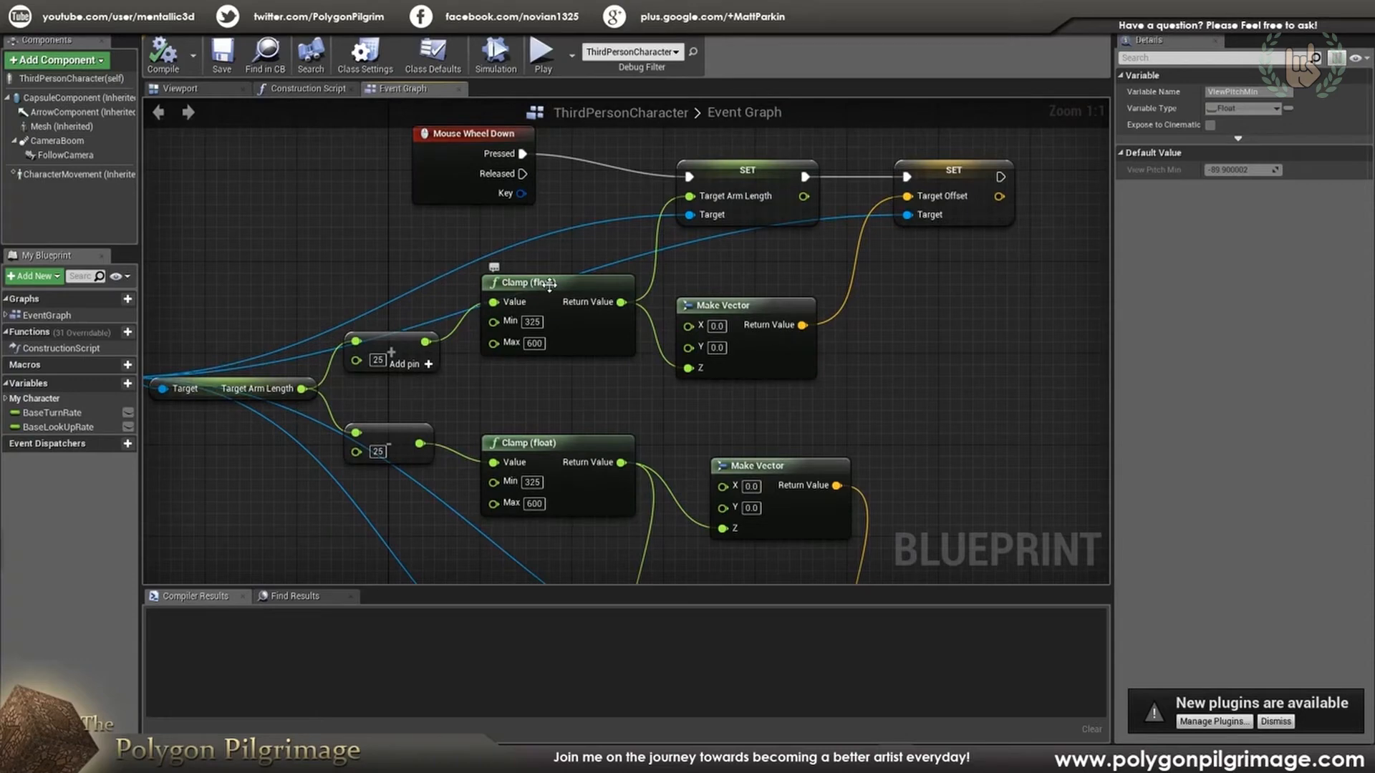
mouse_move(586, 372)
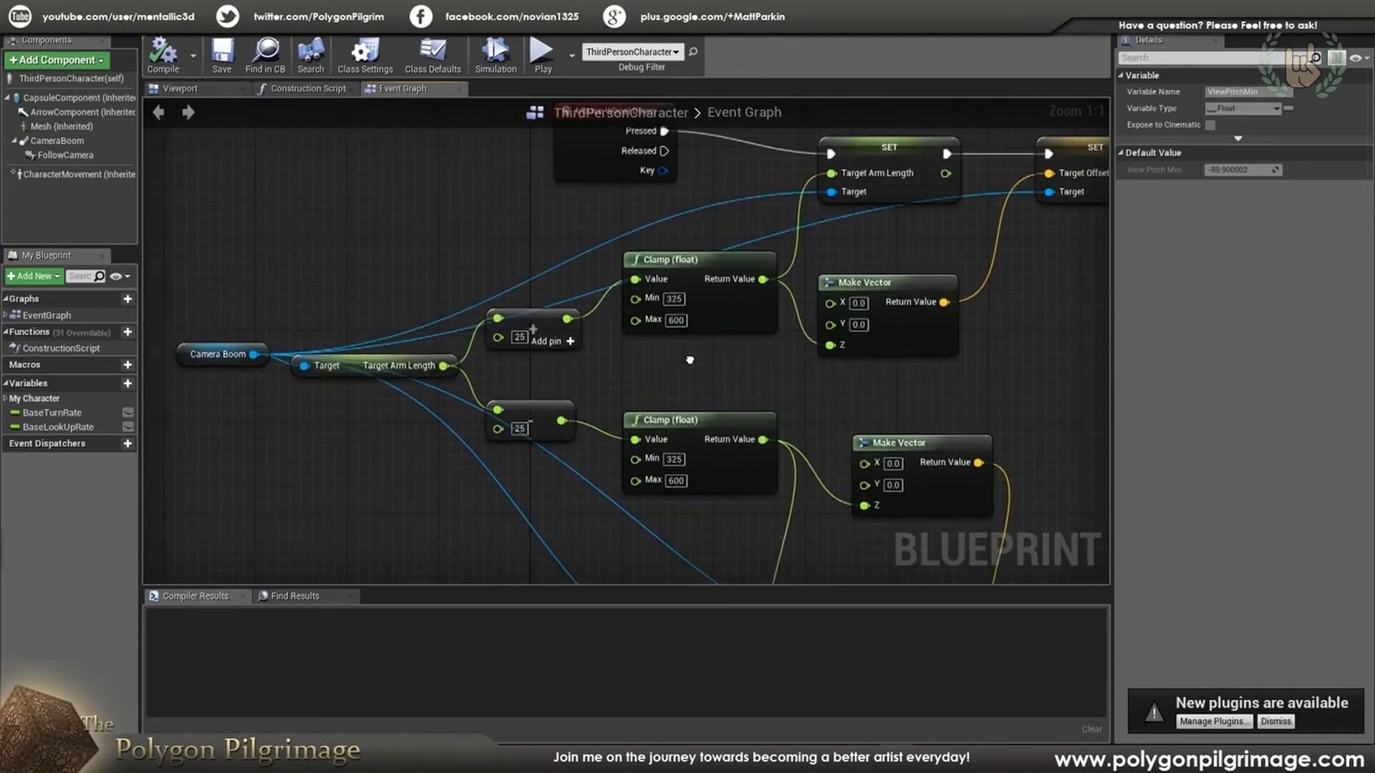
mouse_move(396, 367)
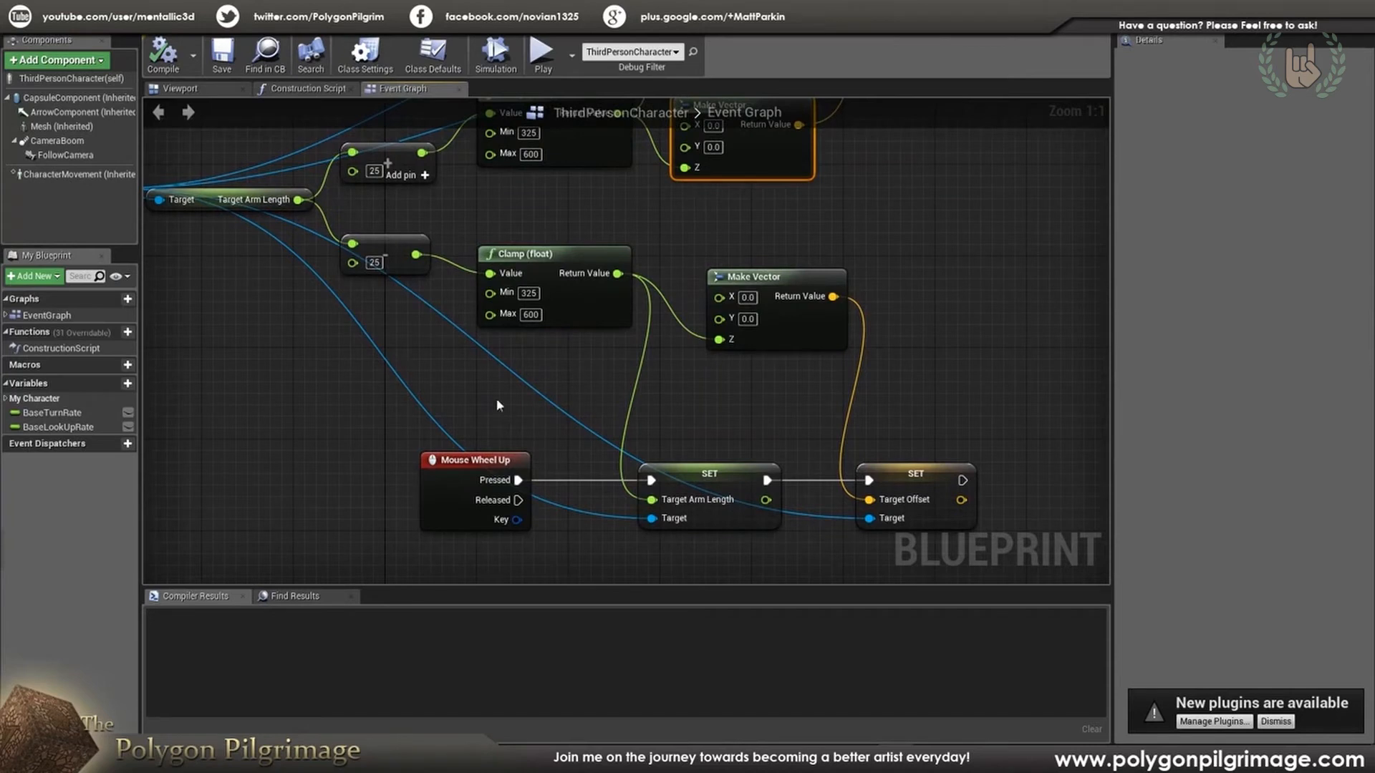
click(385, 260)
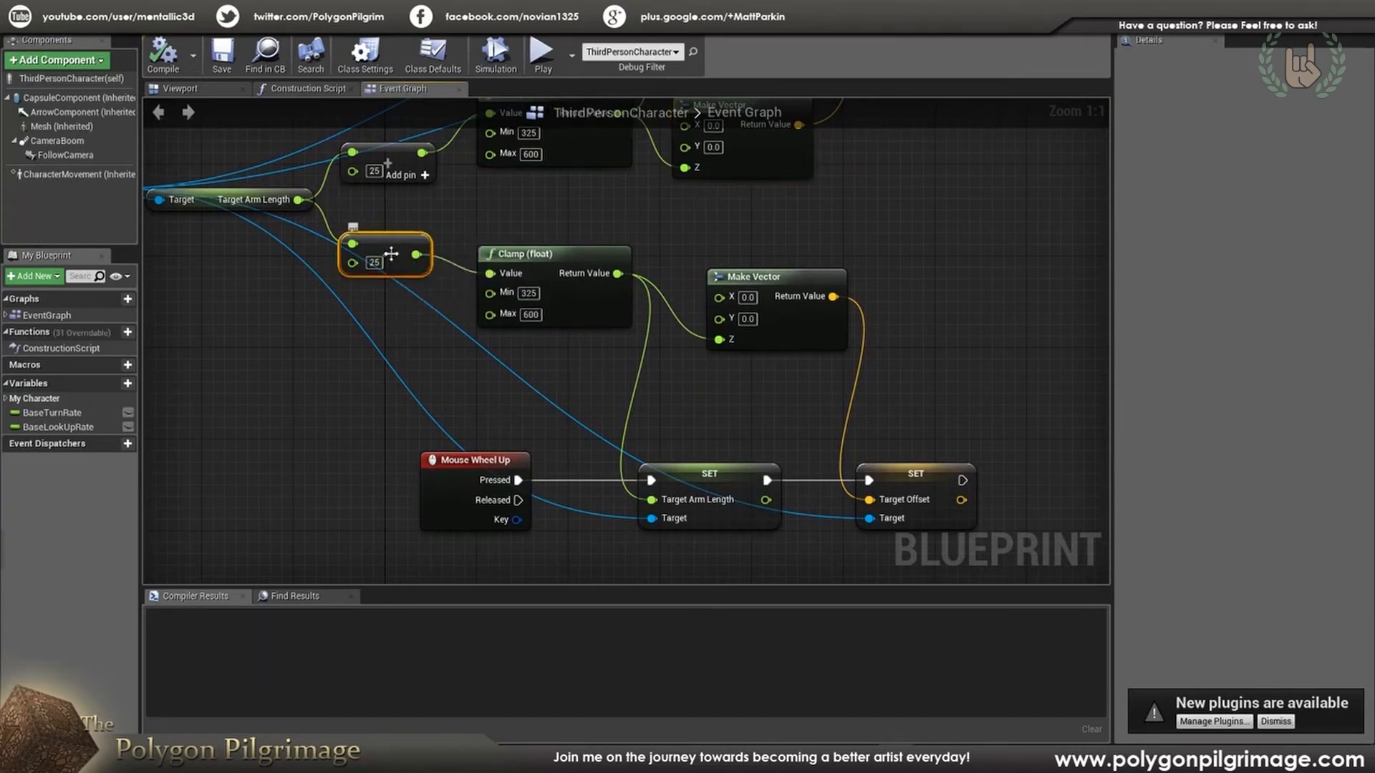
mouse_move(392, 278)
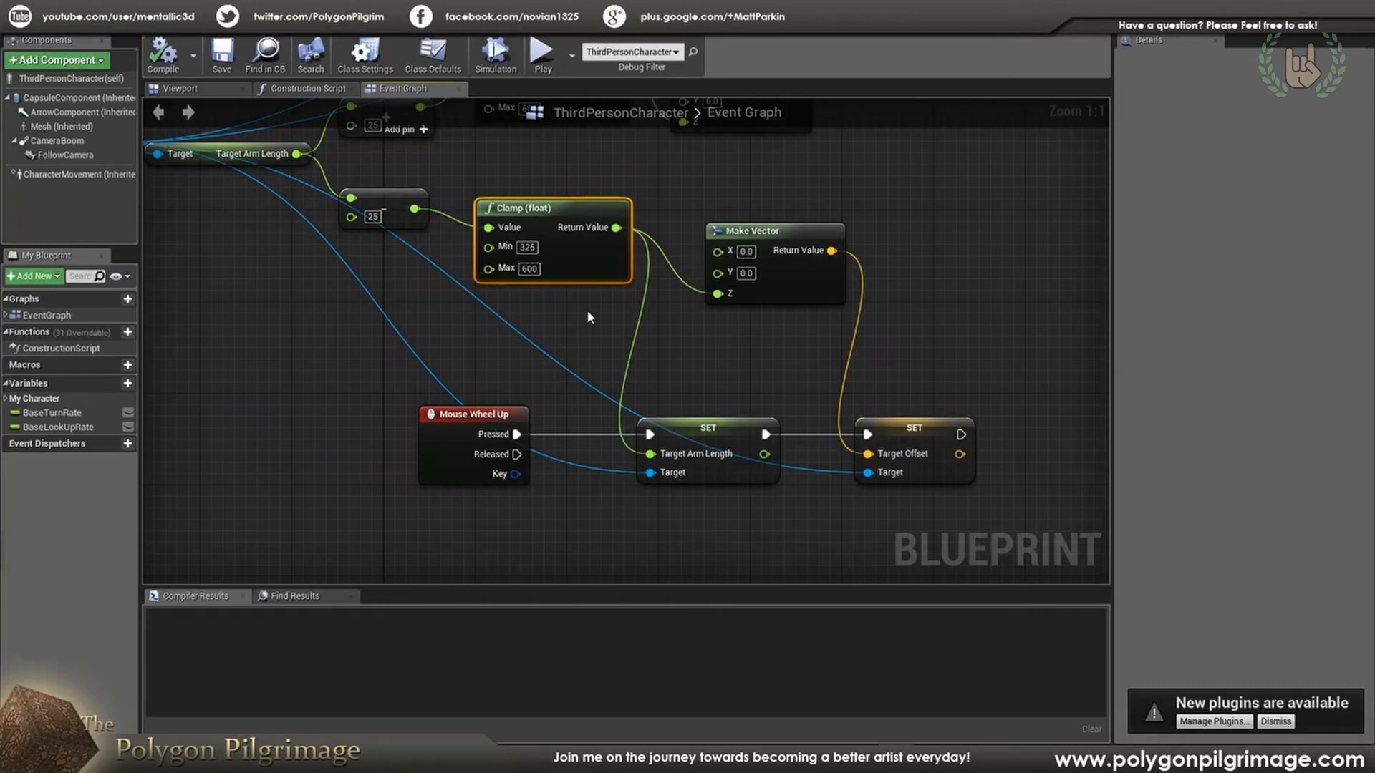
mouse_move(584, 318)
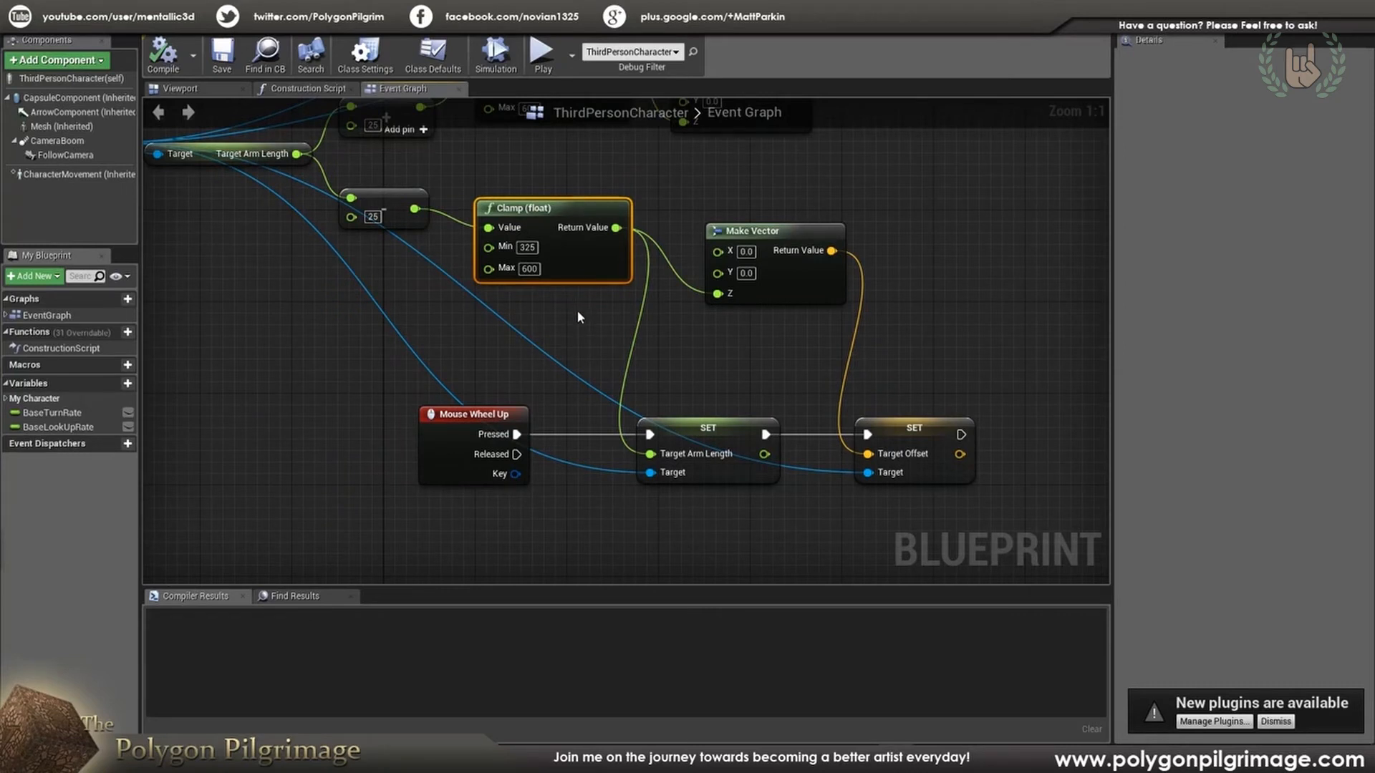
mouse_move(657, 546)
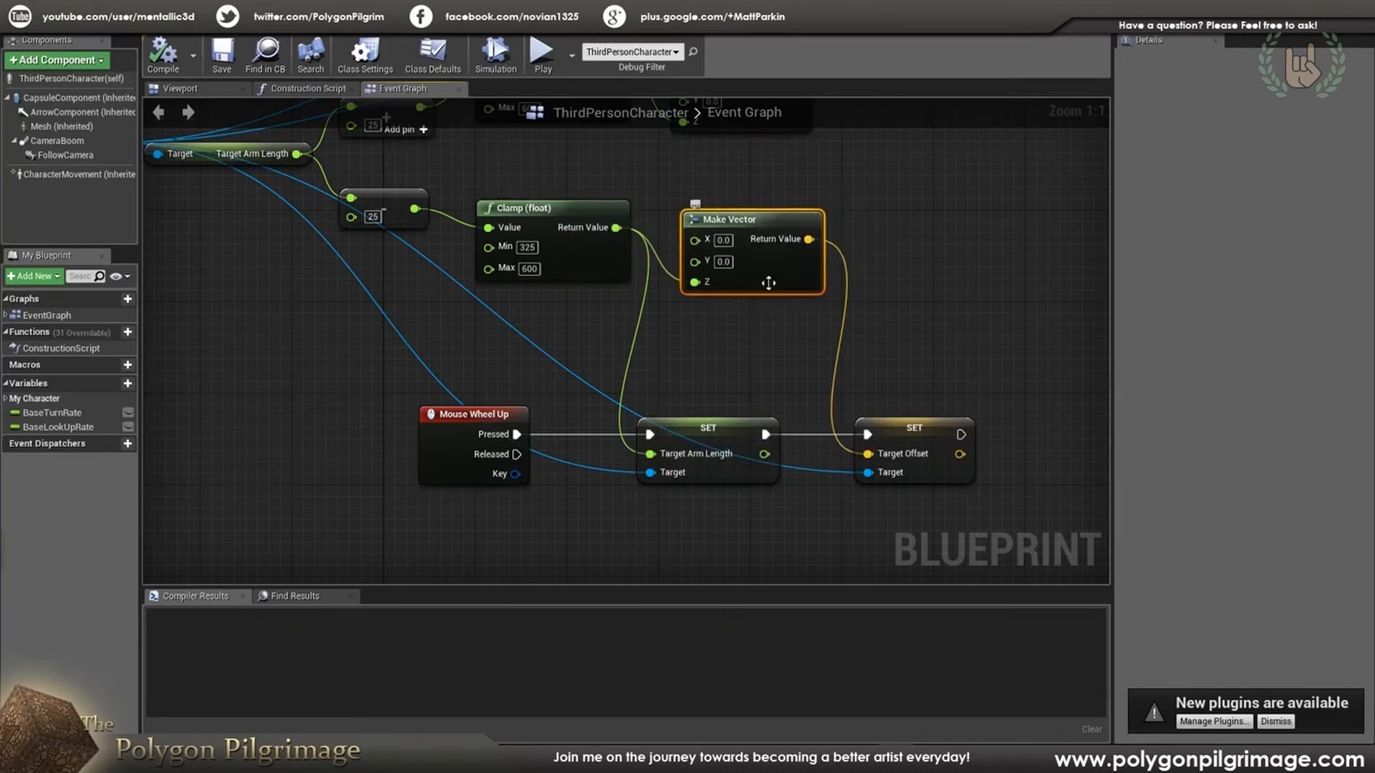
scroll(down, 3)
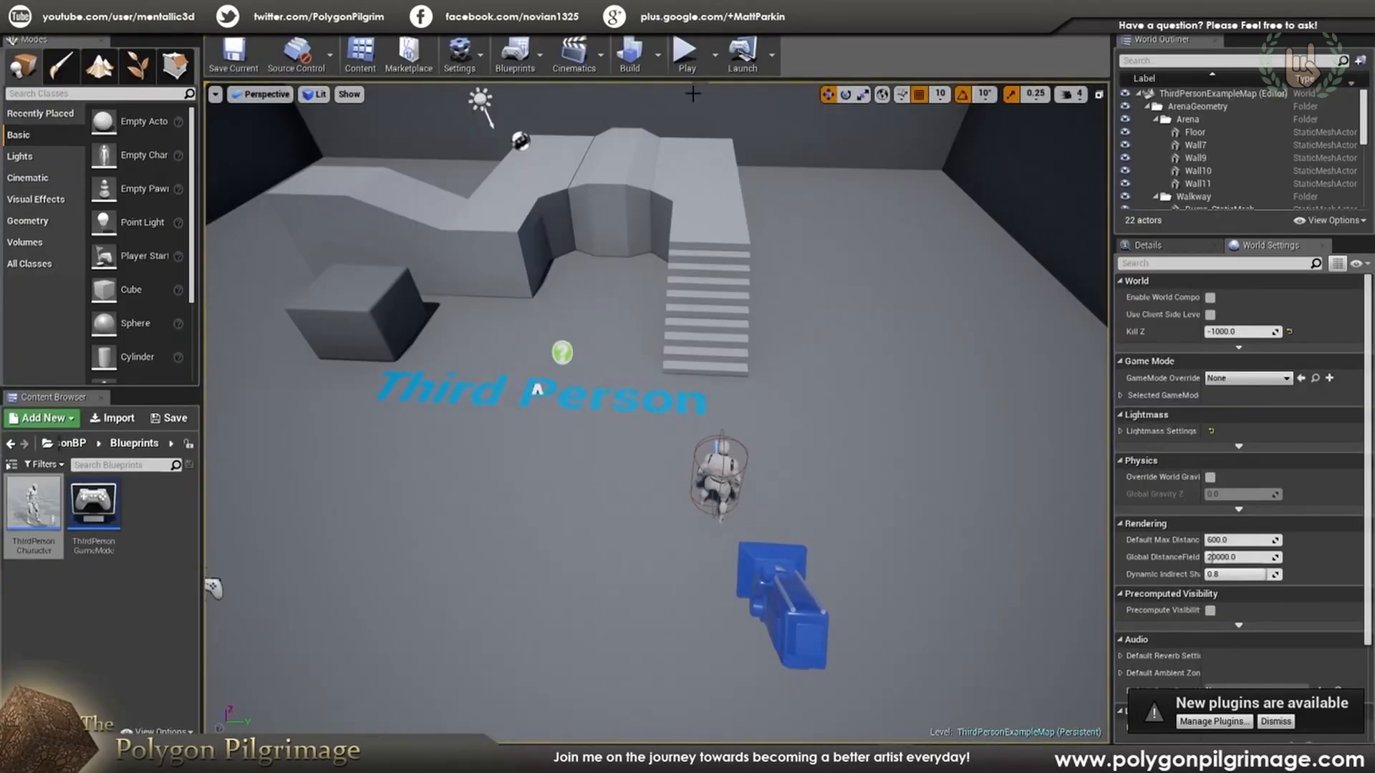
Play the level to verify mouse-wheel zoom stays clamped between arm lengths 150 and 600.
click(684, 53)
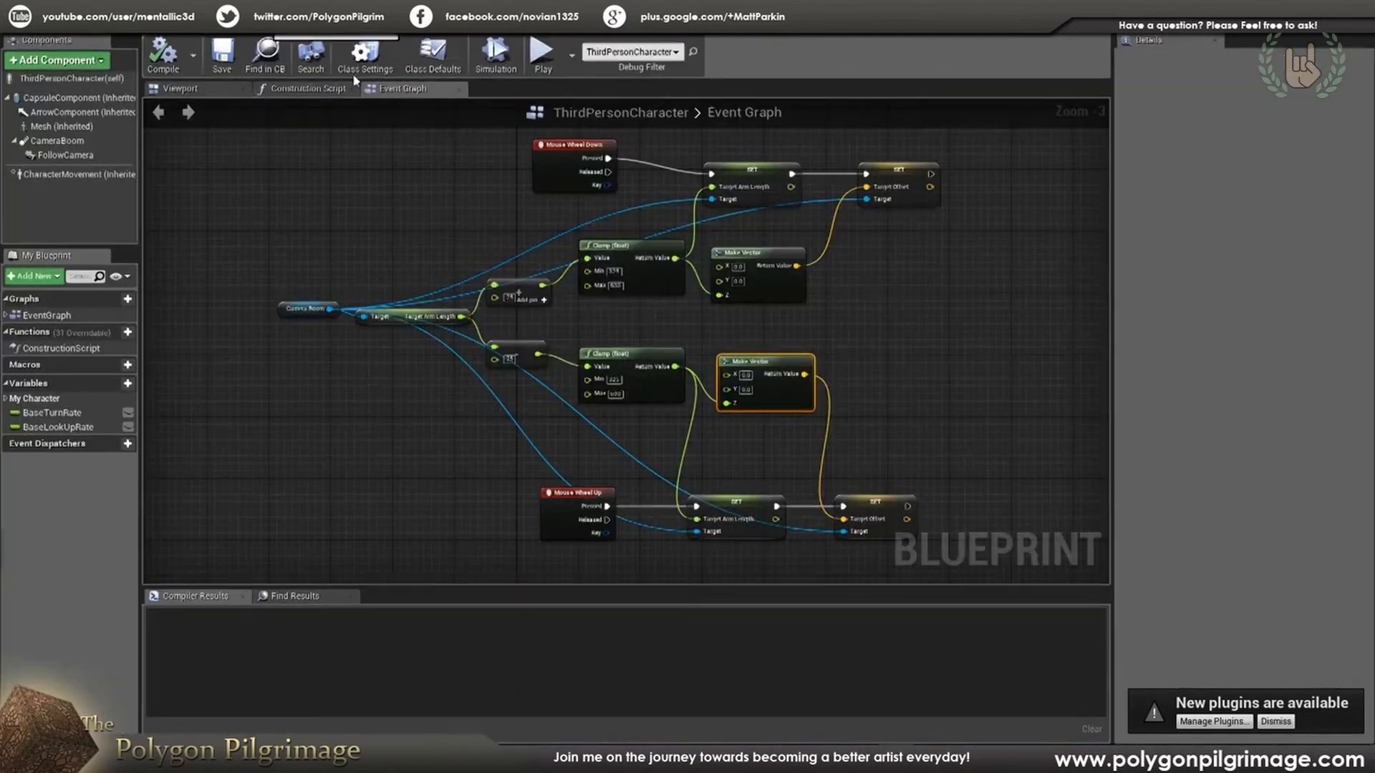
Zoom out the Event Graph so the pitch-limit and mouse-wheel zoom nodes are all visible.
scroll(down, 3)
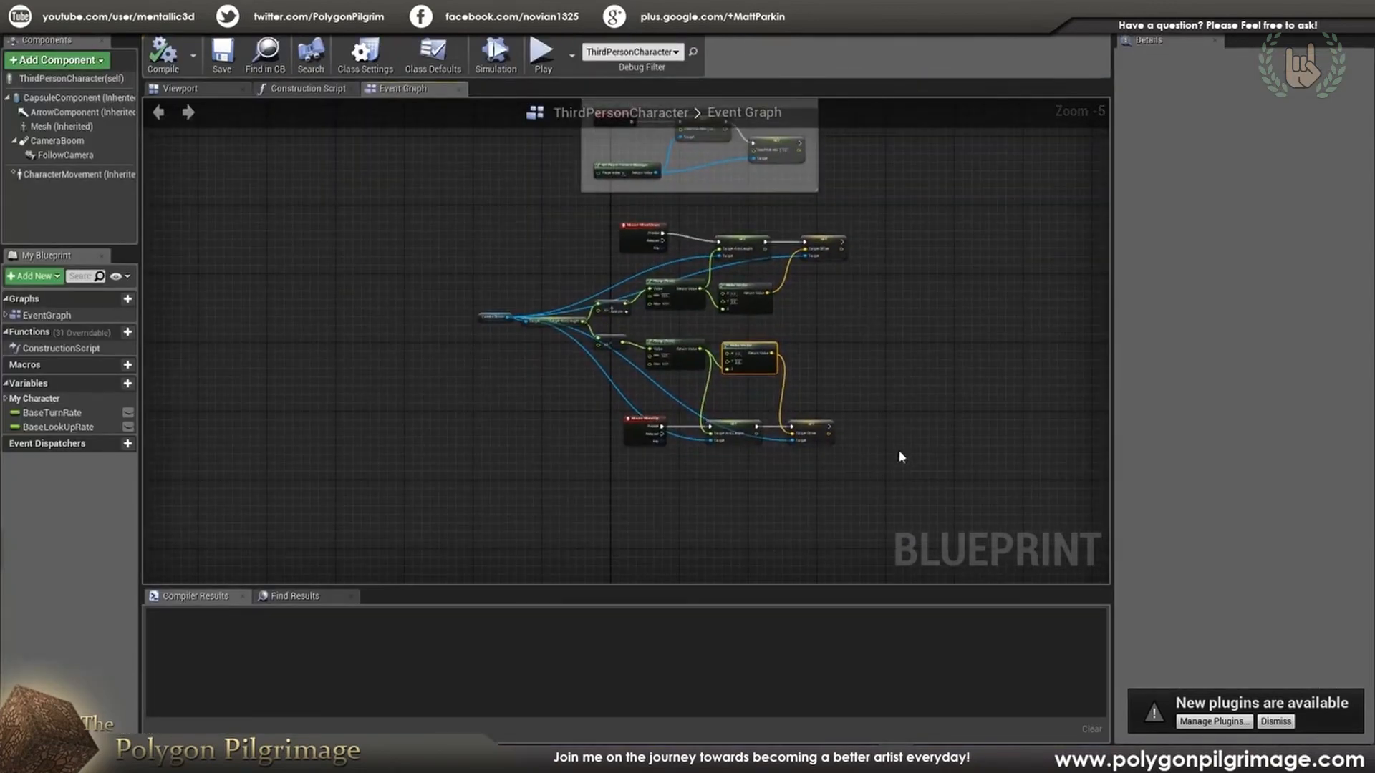